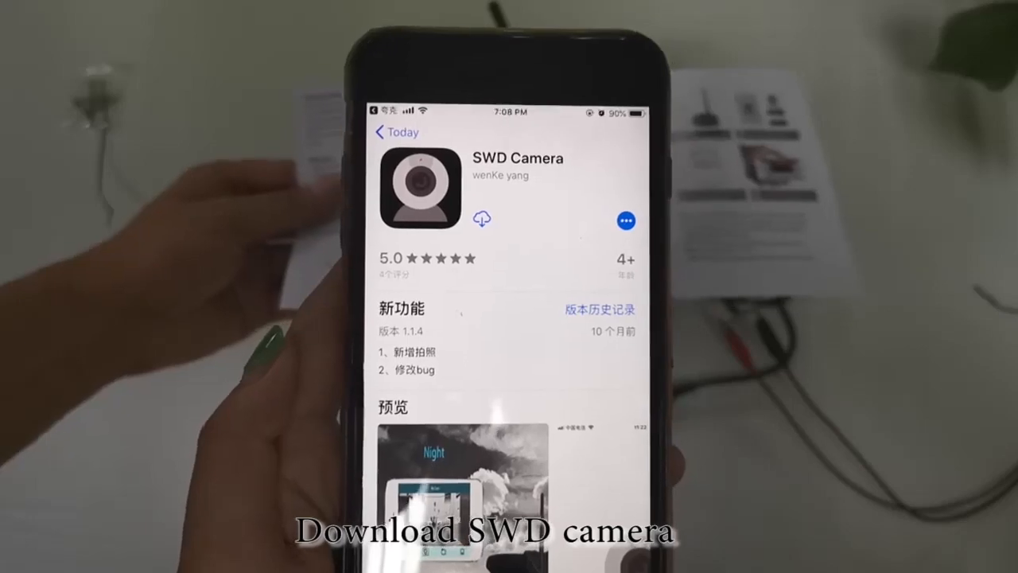
Install SWD Camera from its App Store page via the cloud download icon
left_click(480, 218)
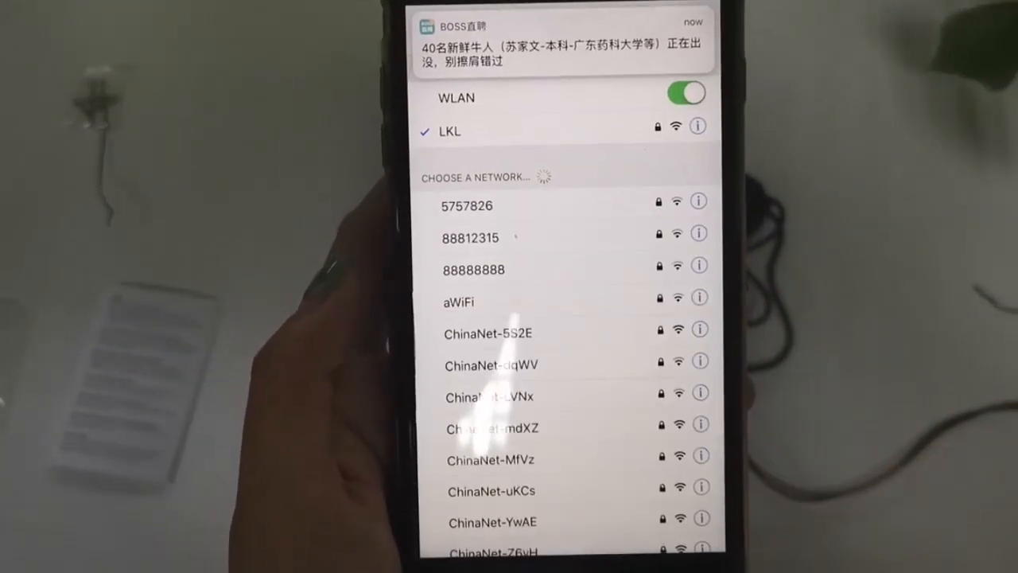
Scroll the WLAN Choose a Network list to find the camera's network
scroll("up", 3)
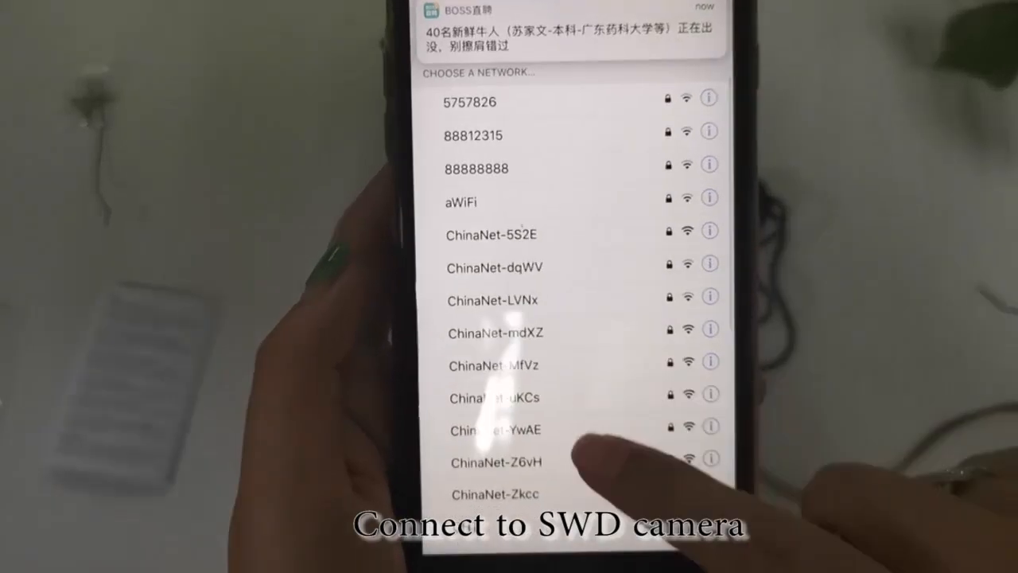
scroll("down", 3)
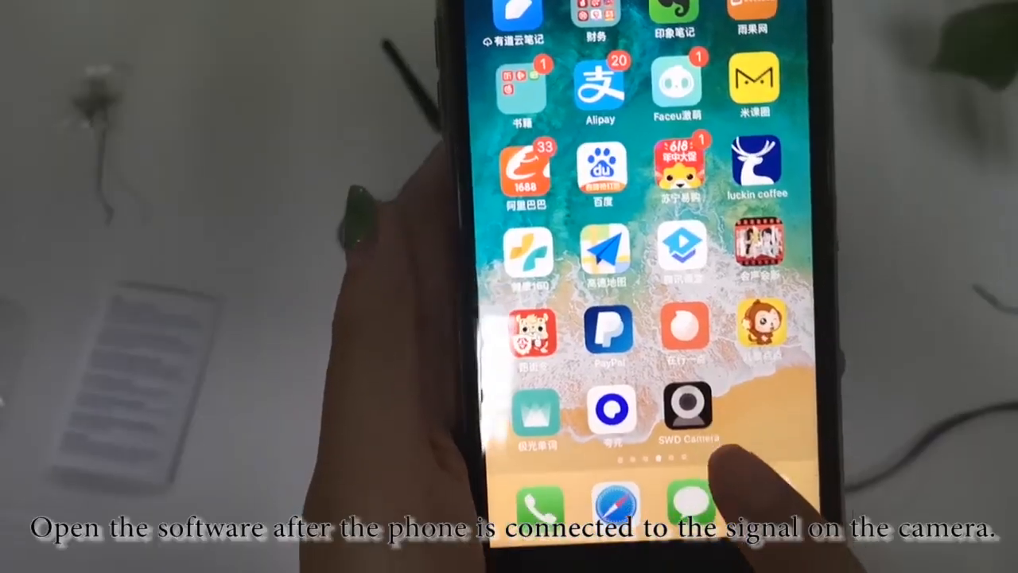
Launch SWD Camera from the home screen to show the live feed with parking lines
left_click(687, 414)
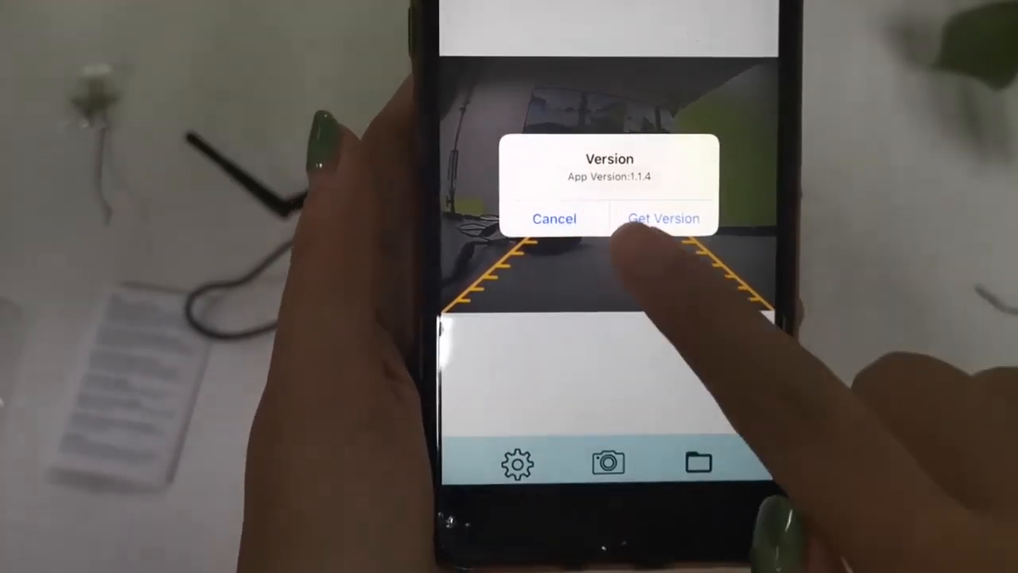
Dismiss the version alert and open the second saved photo from the gallery
left_click(554, 218)
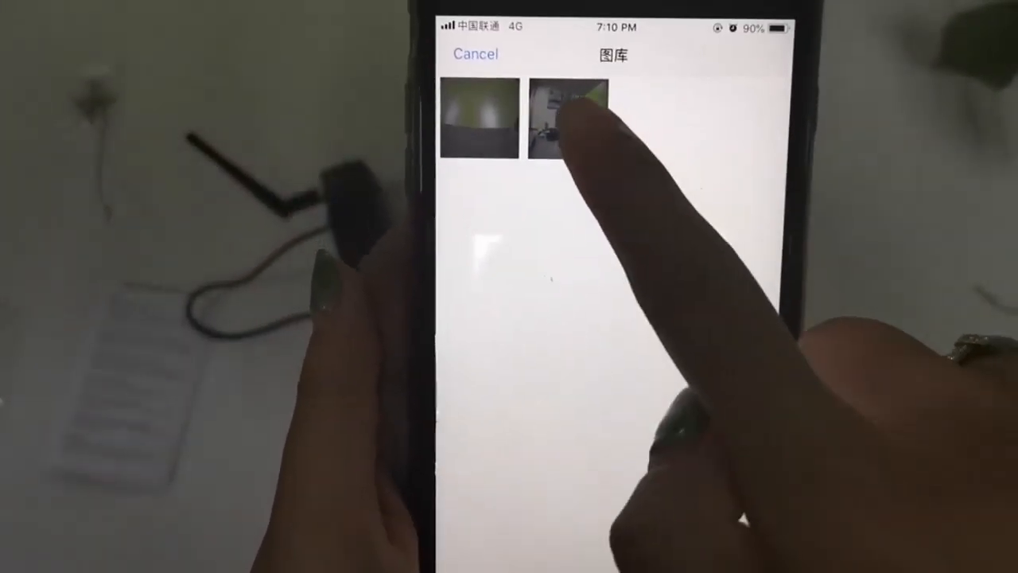
left_click(567, 117)
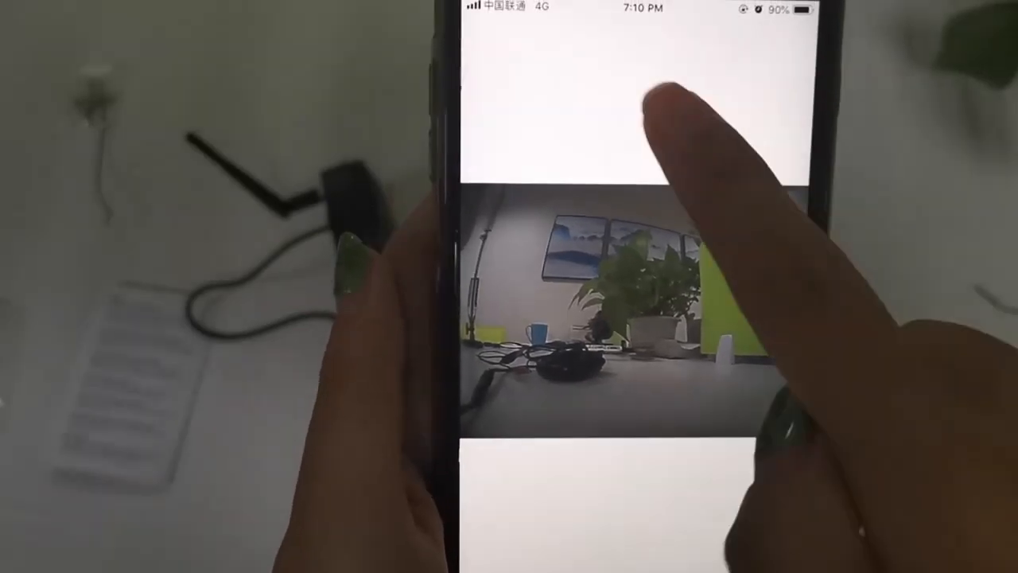